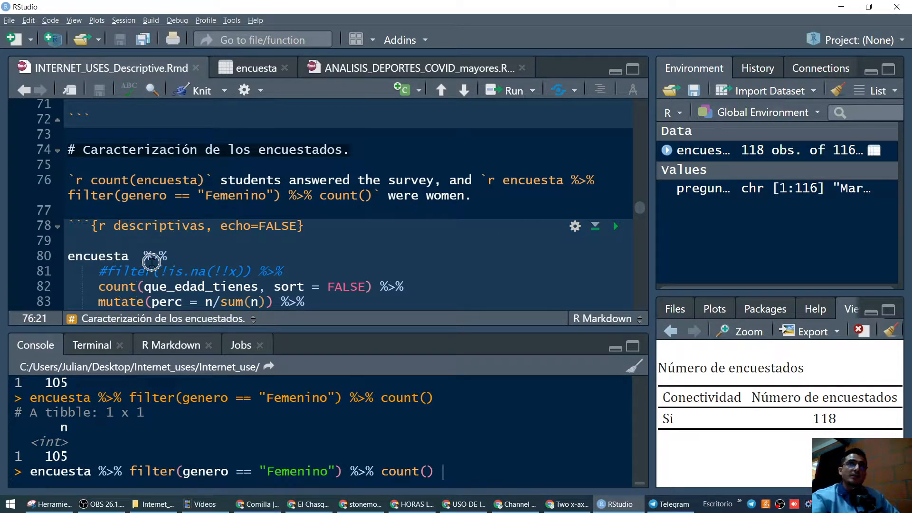
mouse_move(152, 263)
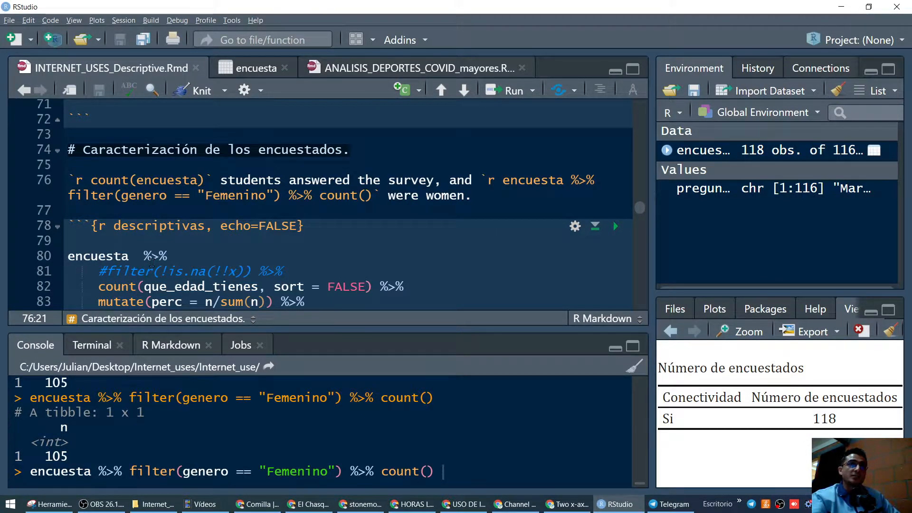
click(68, 179)
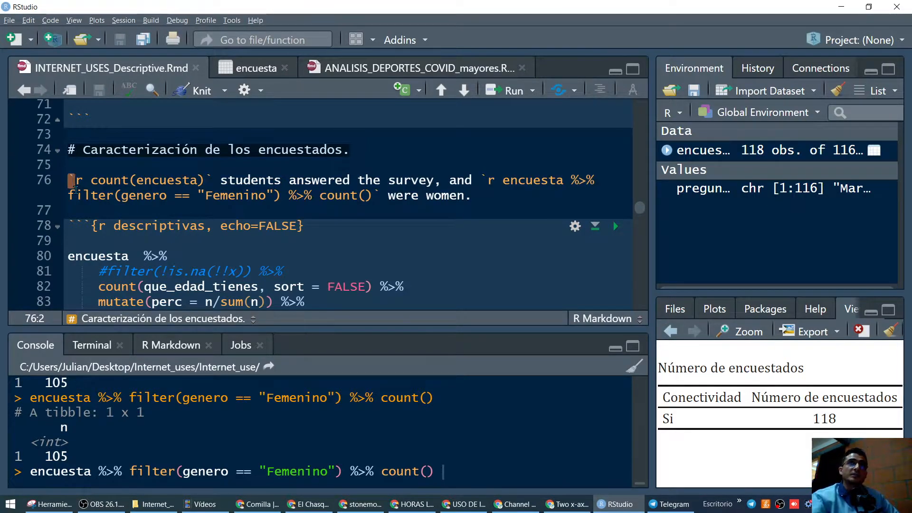
click(77, 226)
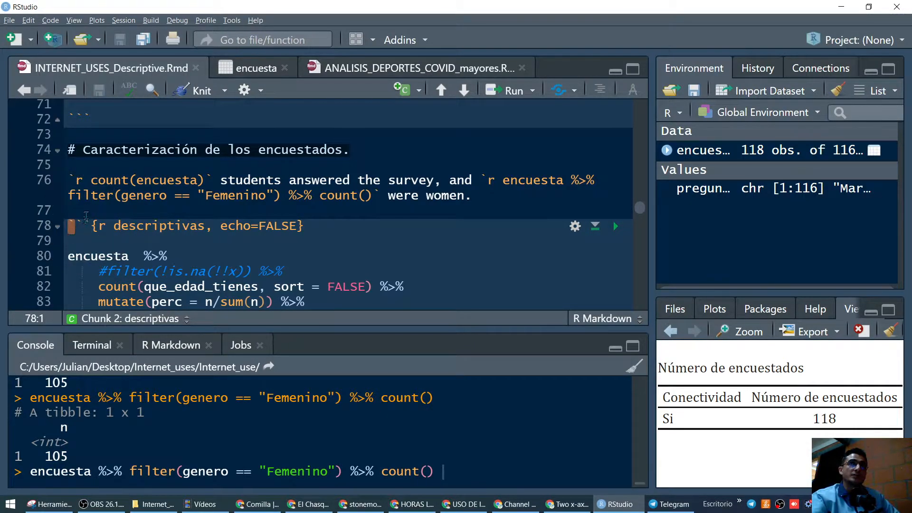
click(74, 180)
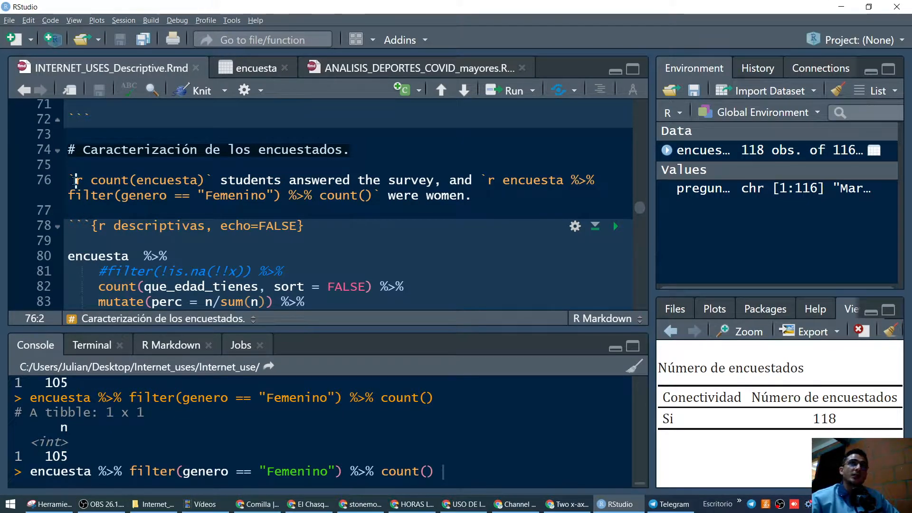
click(87, 179)
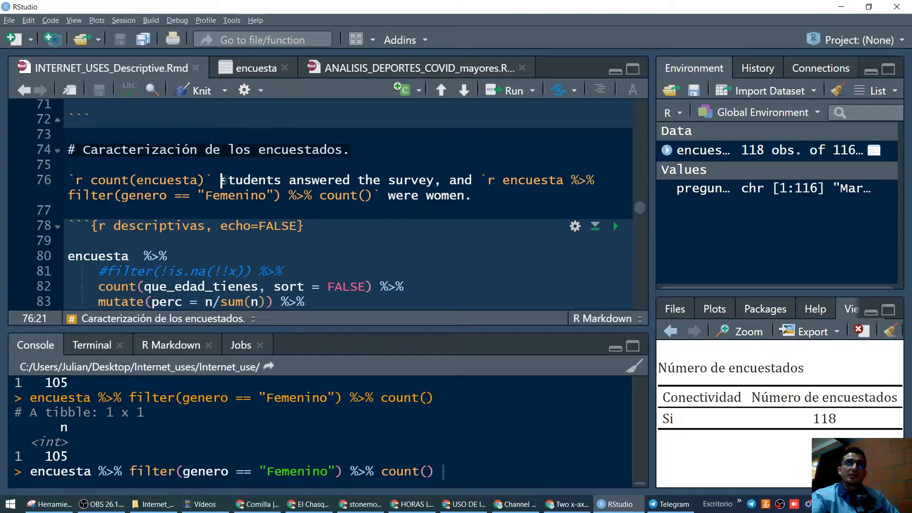
drag(220, 180, 429, 180)
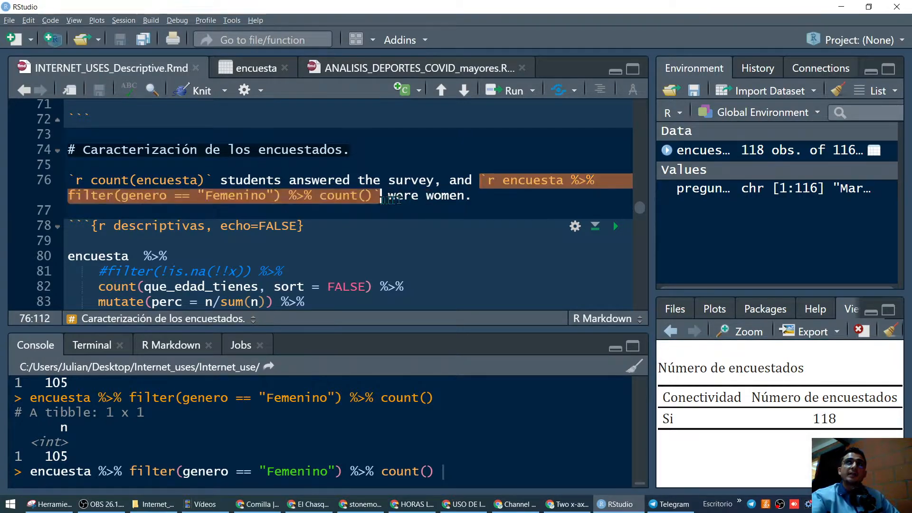
click(387, 195)
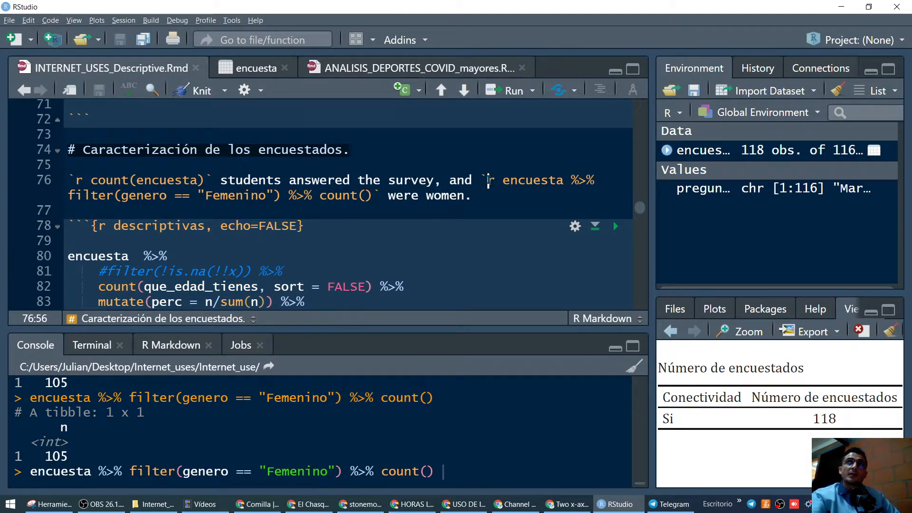
double_click(532, 179)
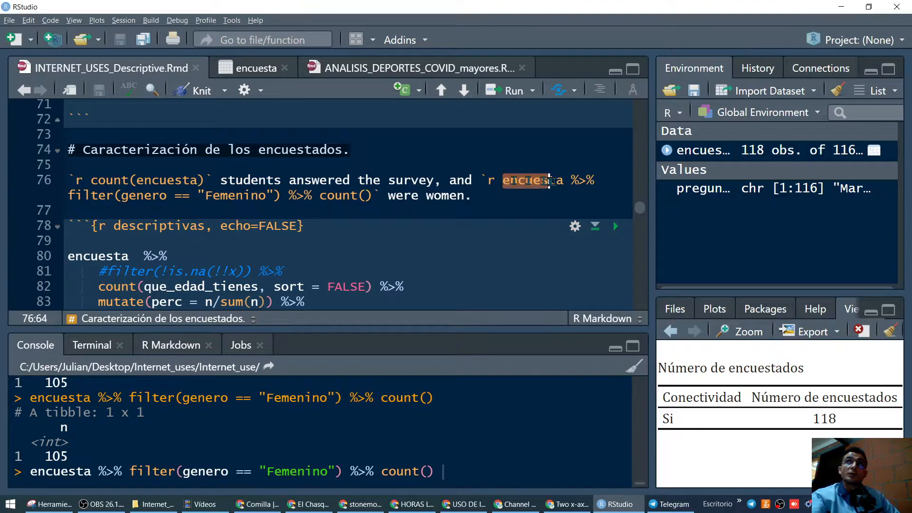
drag(504, 179, 280, 195)
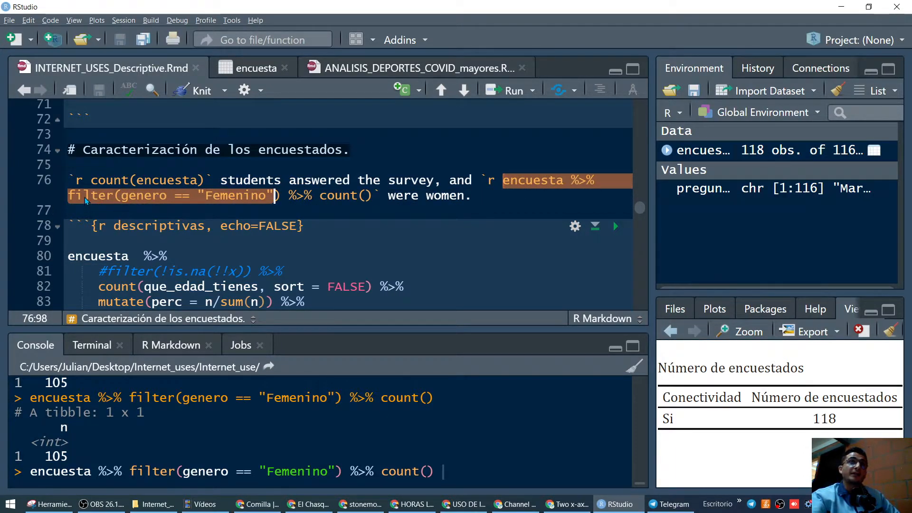
click(120, 195)
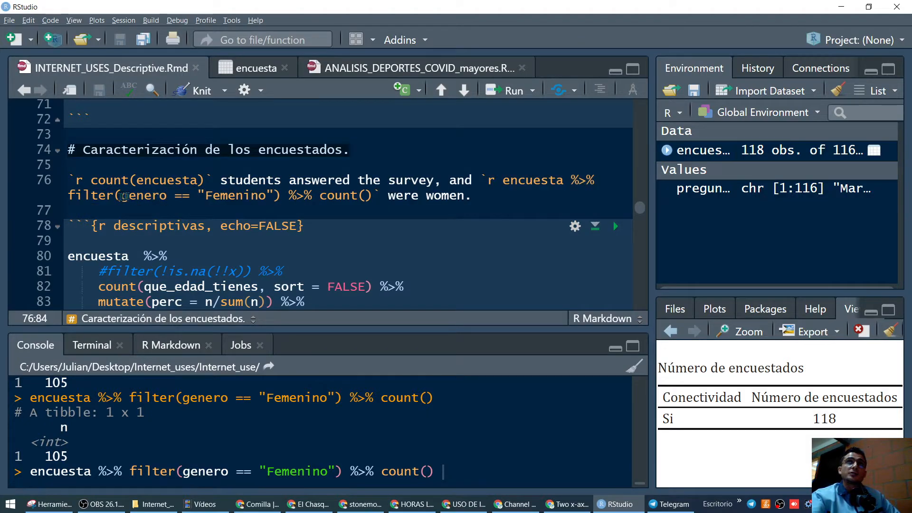
double_click(143, 195)
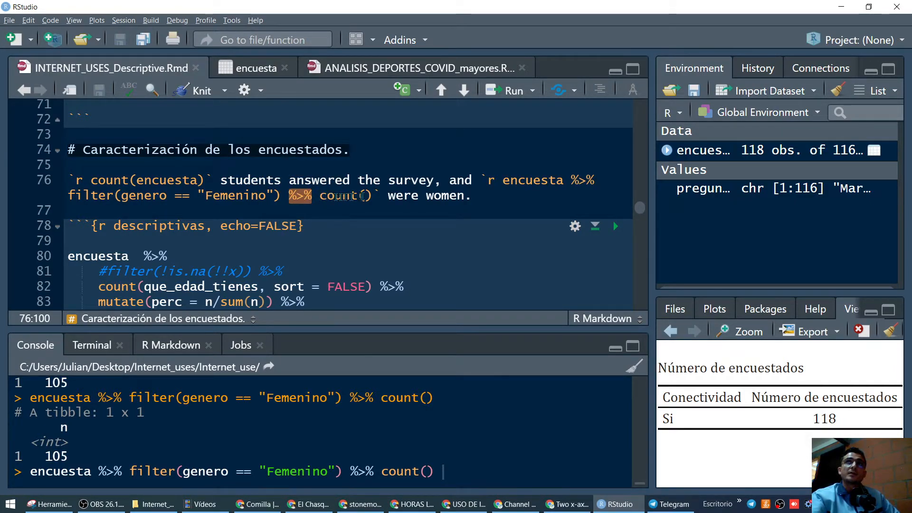
double_click(345, 196)
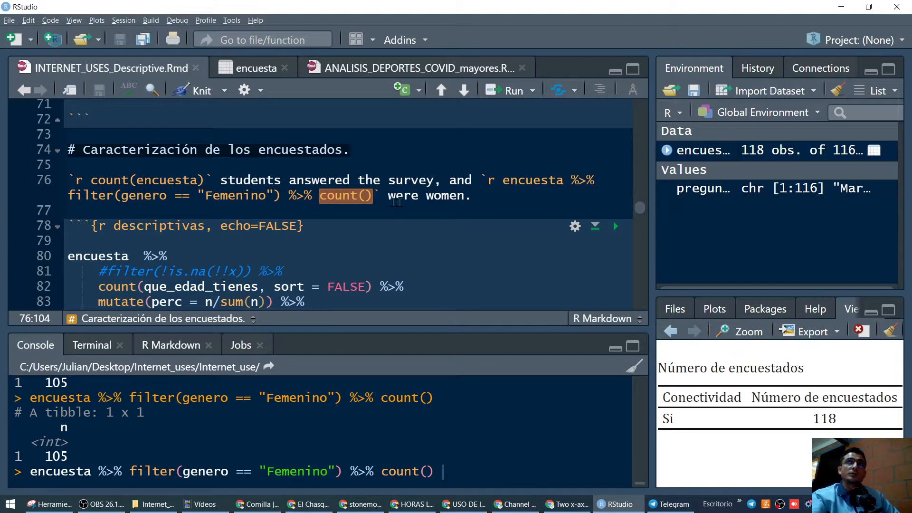
mouse_move(463, 504)
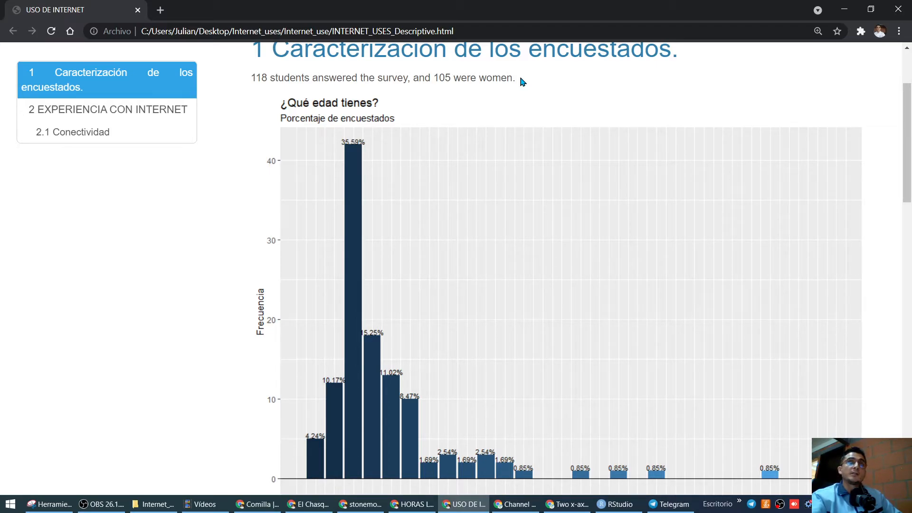
mouse_move(268, 78)
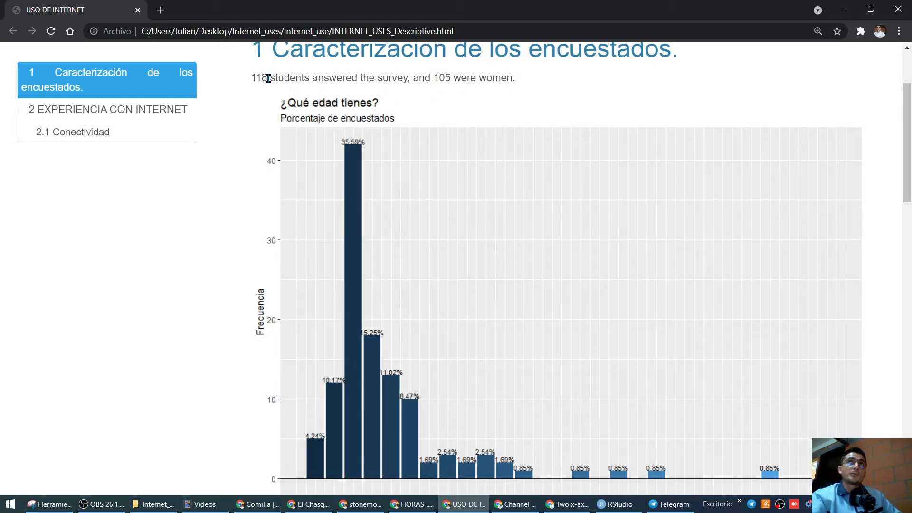
double_click(258, 77)
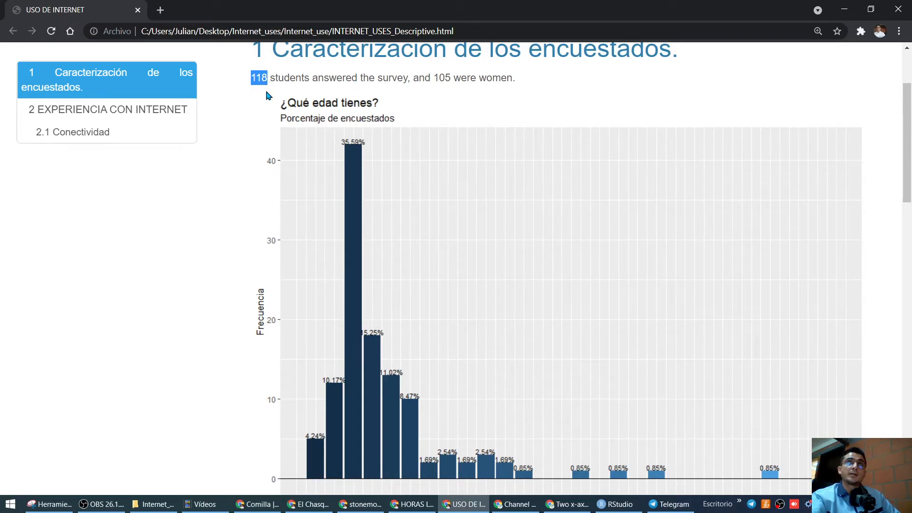
mouse_move(269, 82)
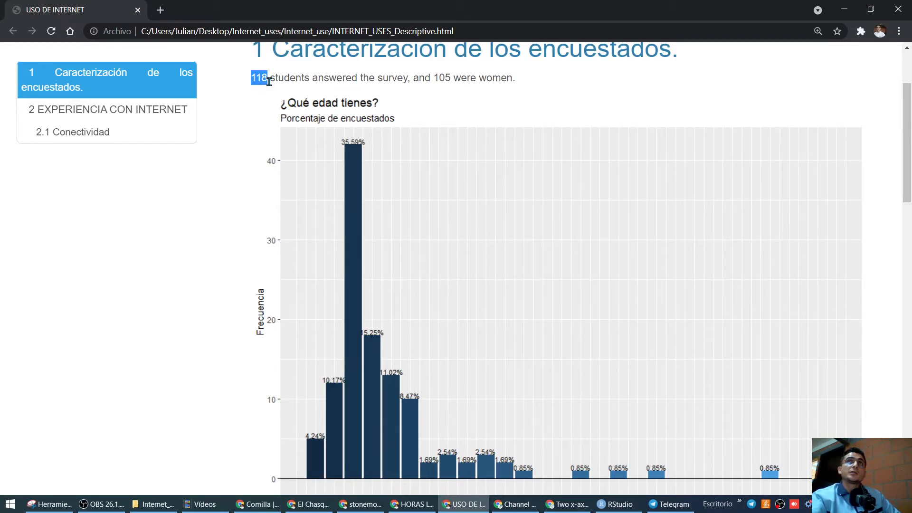
click(267, 77)
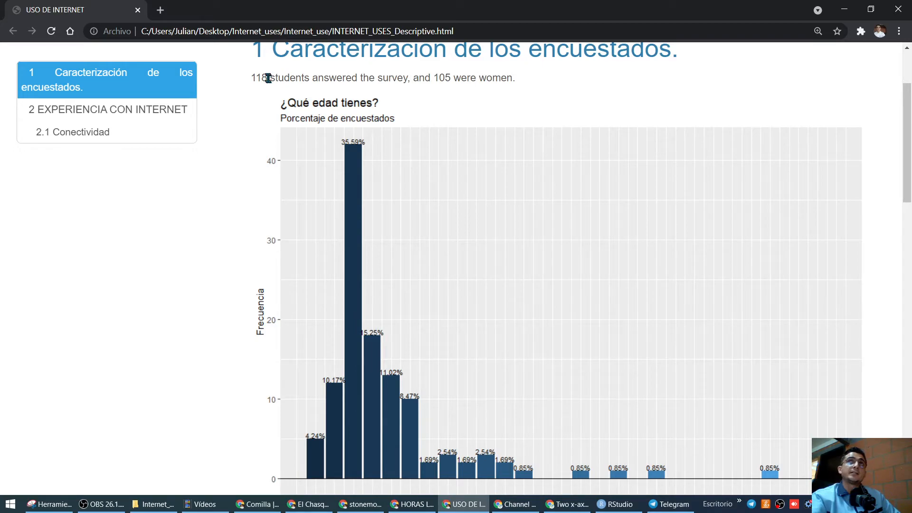
double_click(257, 77)
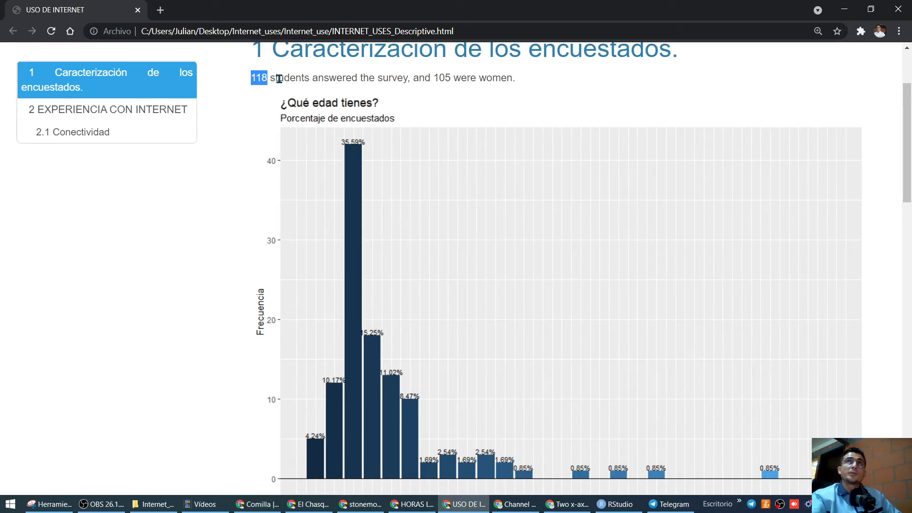
mouse_move(222, 86)
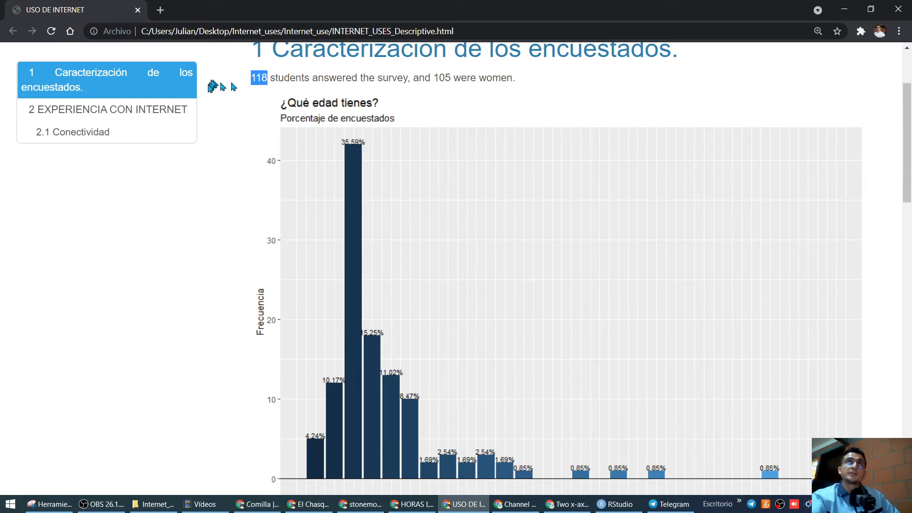
mouse_move(237, 169)
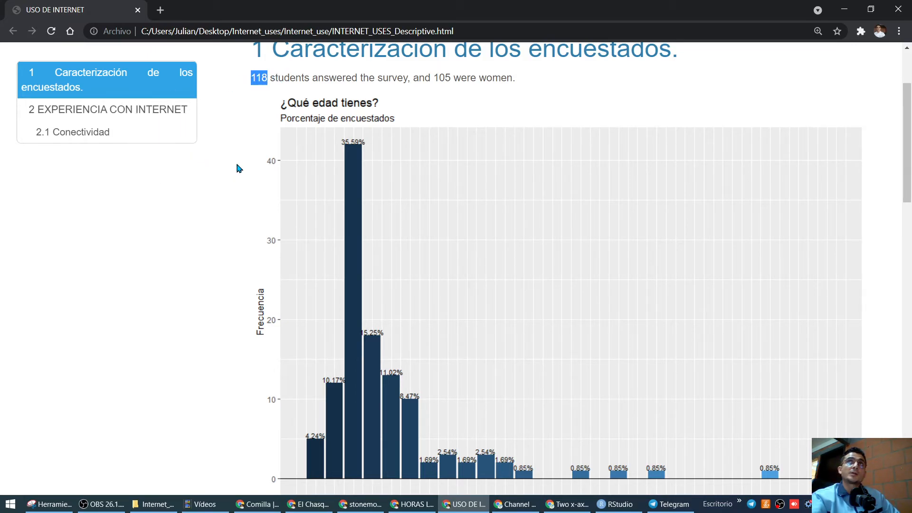
mouse_move(245, 163)
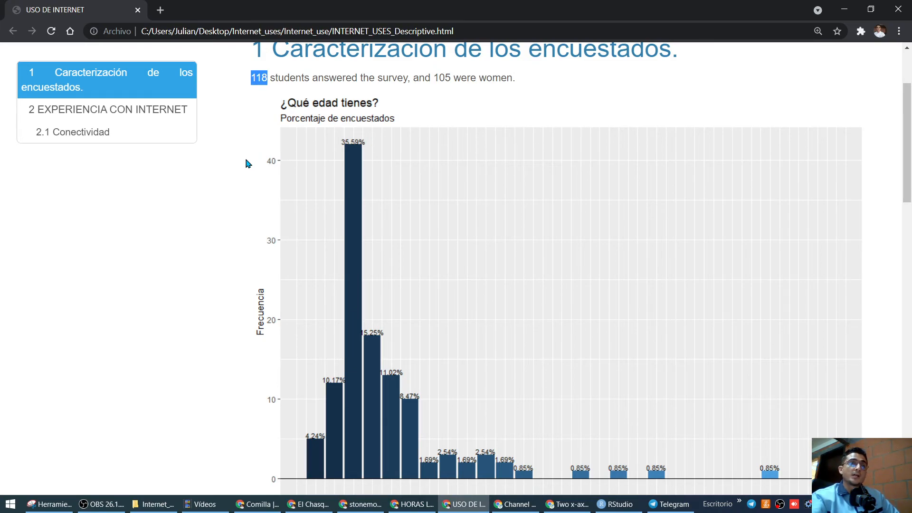
click(618, 504)
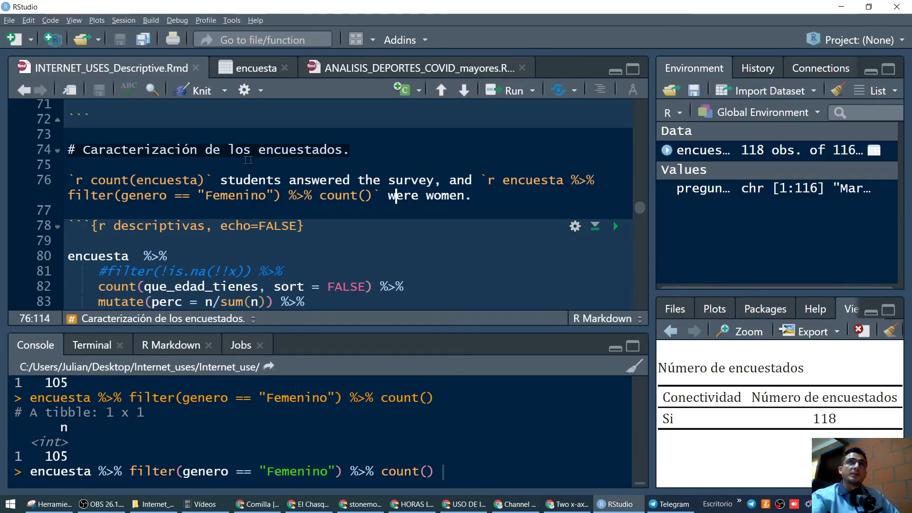